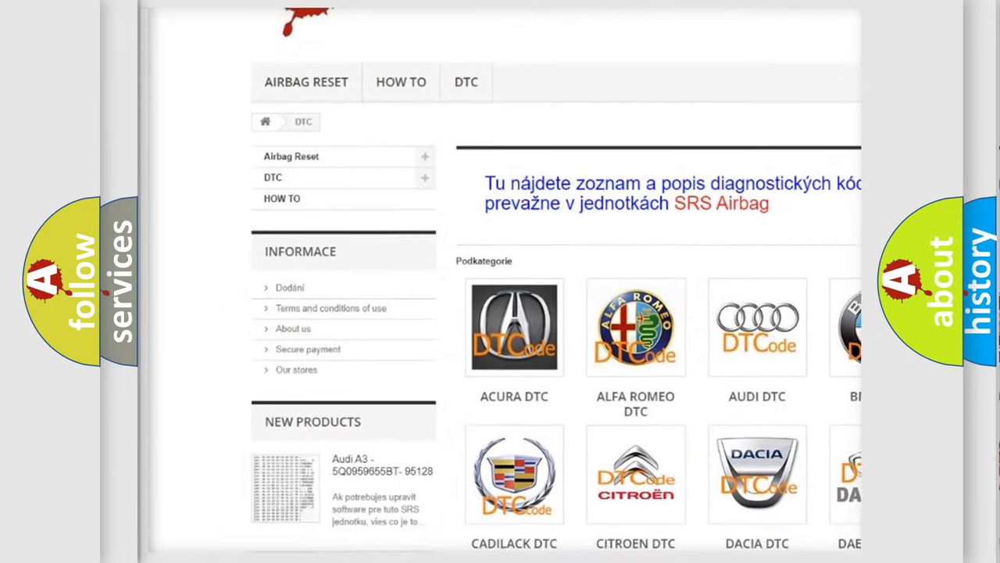
Step: Advance from the P0602 description to its causes: open or shorted IGT/IGF circuit, damaged igniter, failed PCM
{"action": "scroll", "scroll_direction": "down", "scroll_amount": 3}
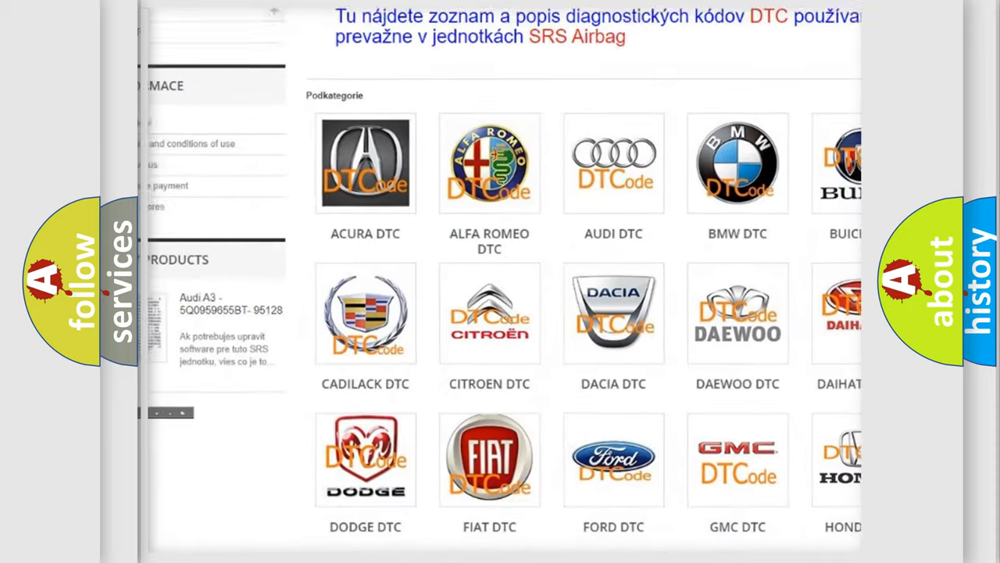
{"action": "scroll", "scroll_direction": "down", "scroll_amount": 3}
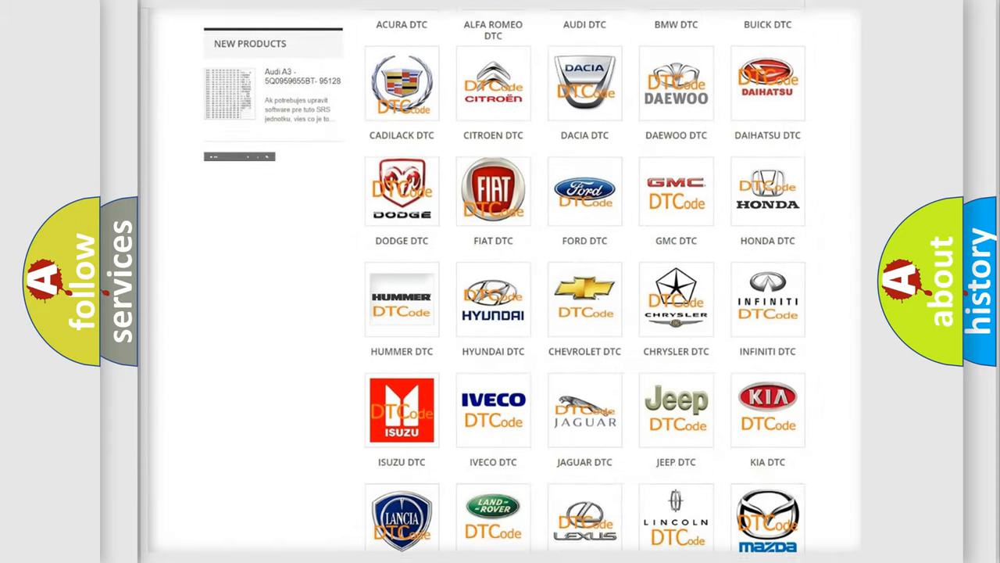
{"action": "scroll", "scroll_direction": "down", "scroll_amount": 3}
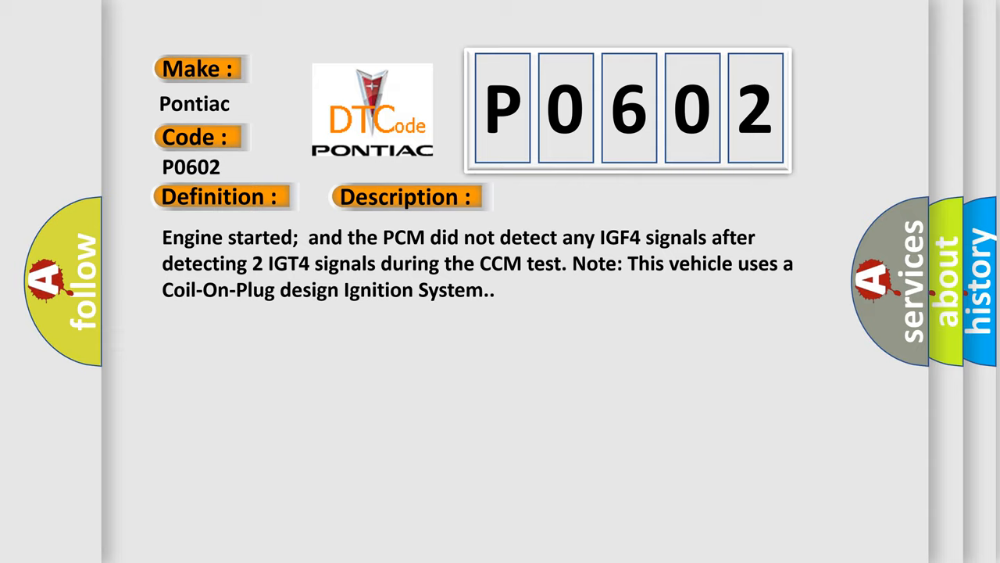
{"action": "left_click", "coordinate": [572, 197]}
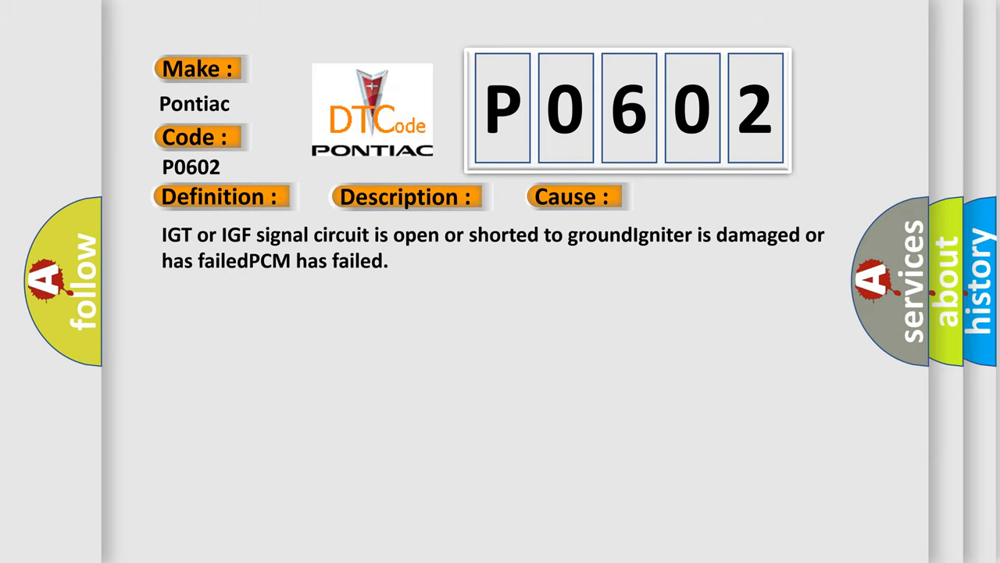